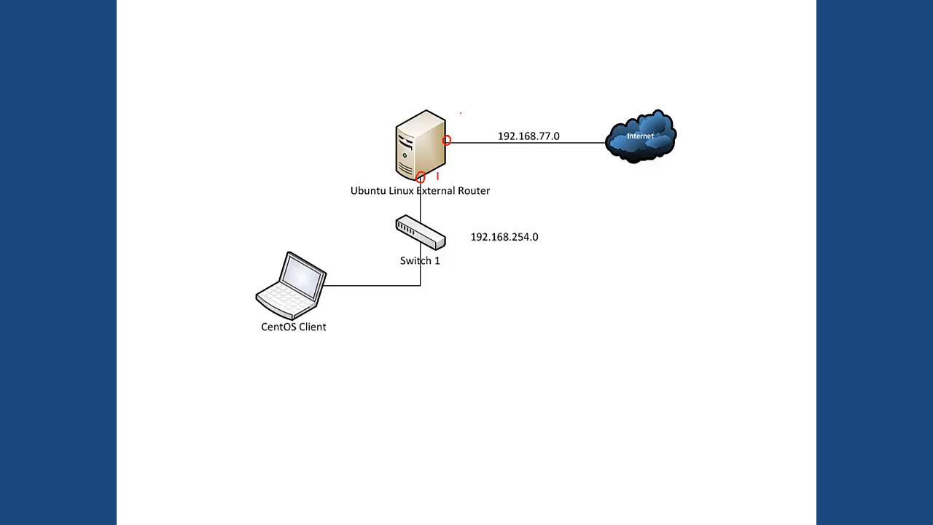
- Handwrite 192.168.254.1 in red beside the router's internal interface dot facing Switch 1
{"action": "type", "text": "112"}
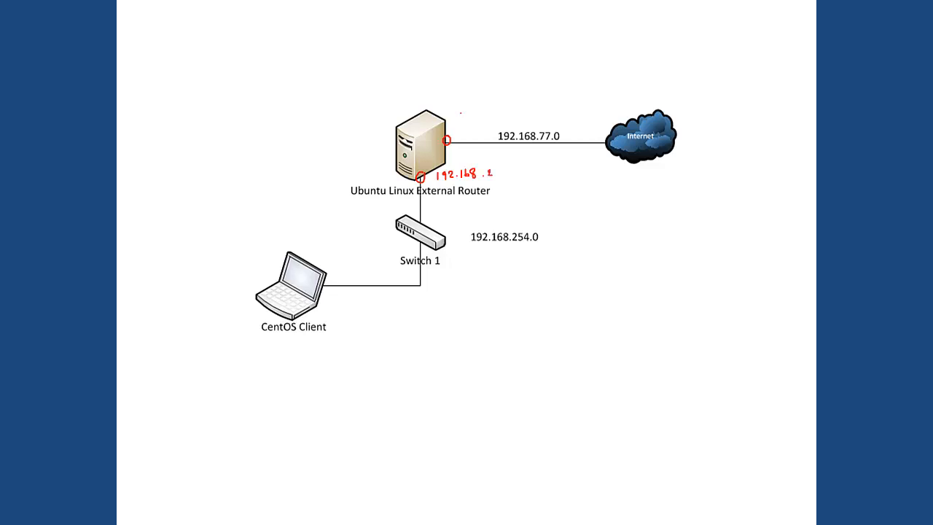
{"action": "type", "text": "54"}
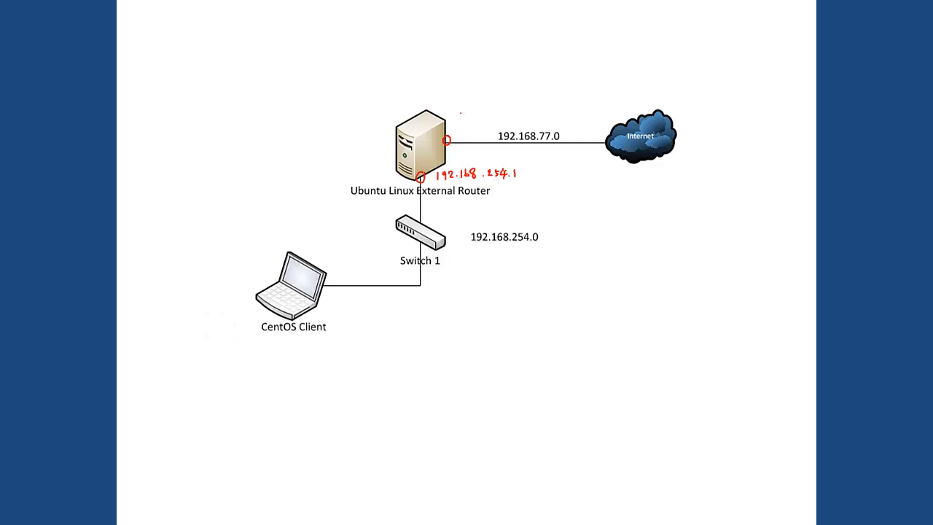
- Handwrite 192.168.254.2 in red along the CentOS Client's link to Switch 1
{"action": "type", "text": "19"}
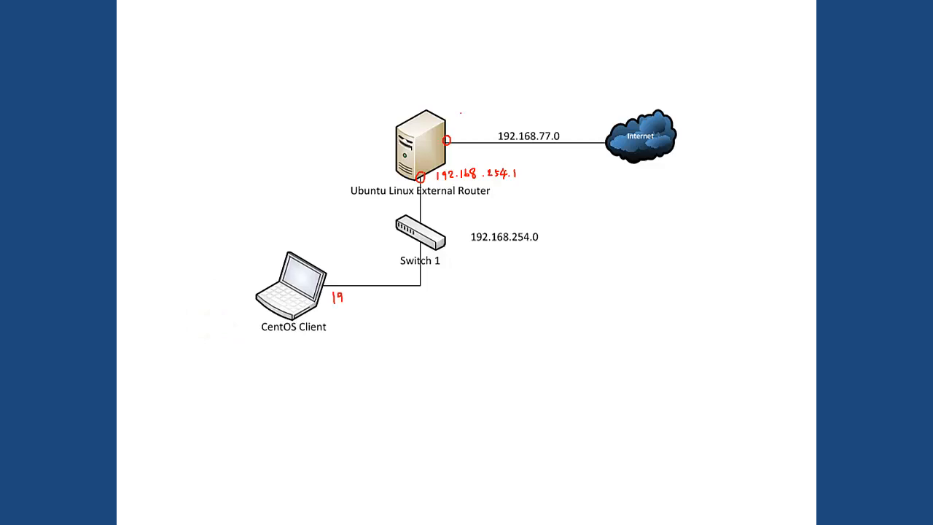
{"action": "type", "text": "192.16"}
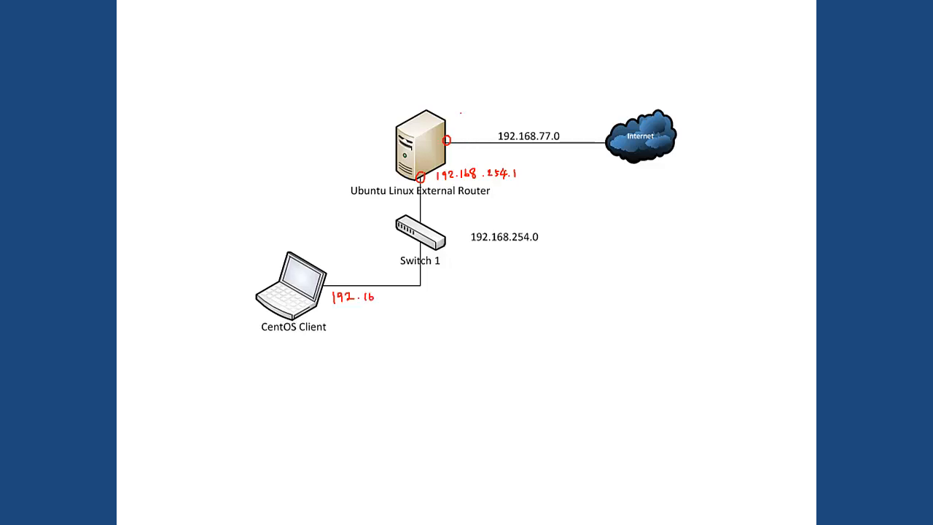
{"action": "type", "text": "8."}
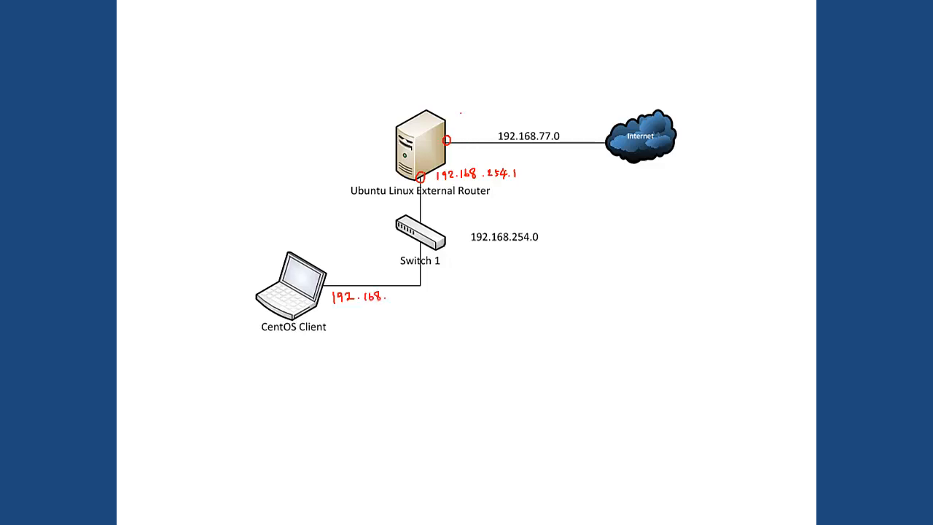
{"action": "type", "text": ".2"}
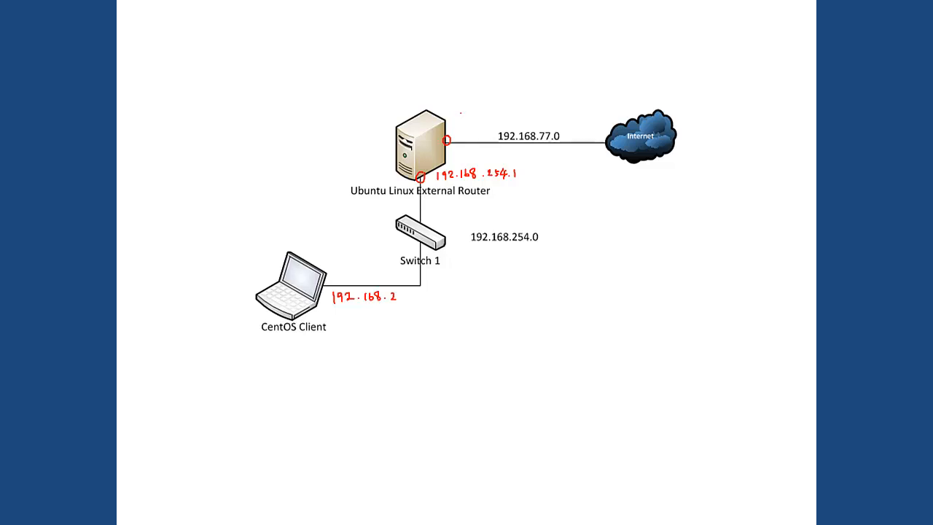
{"action": "type", "text": "254."}
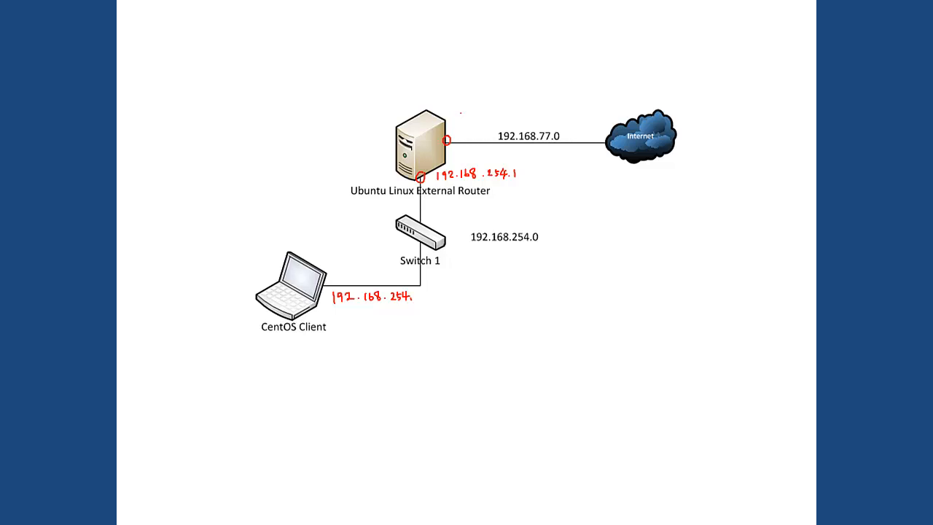
{"action": "type", "text": "2"}
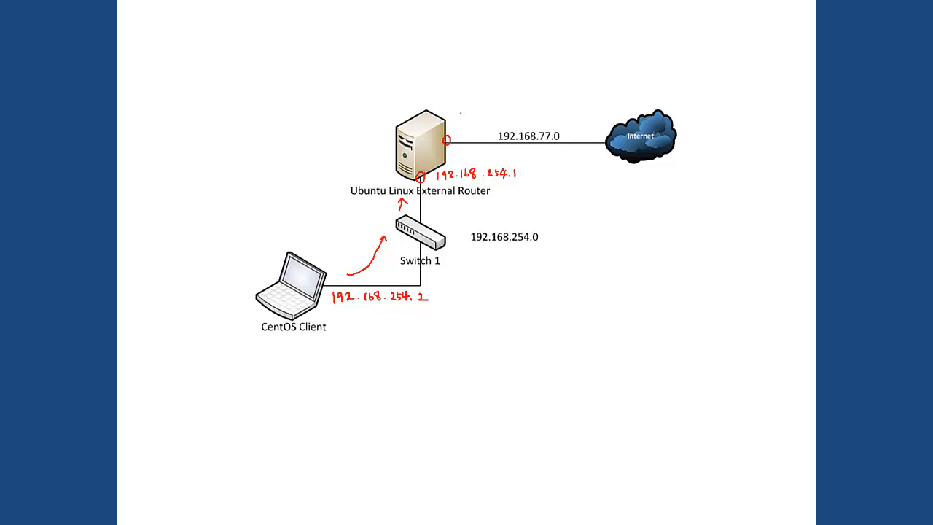
- Underline the 192.168.77.0 network label on the router's external link in red
{"action": "left_click_drag", "start_coordinate": [489, 150], "coordinate": [525, 148]}
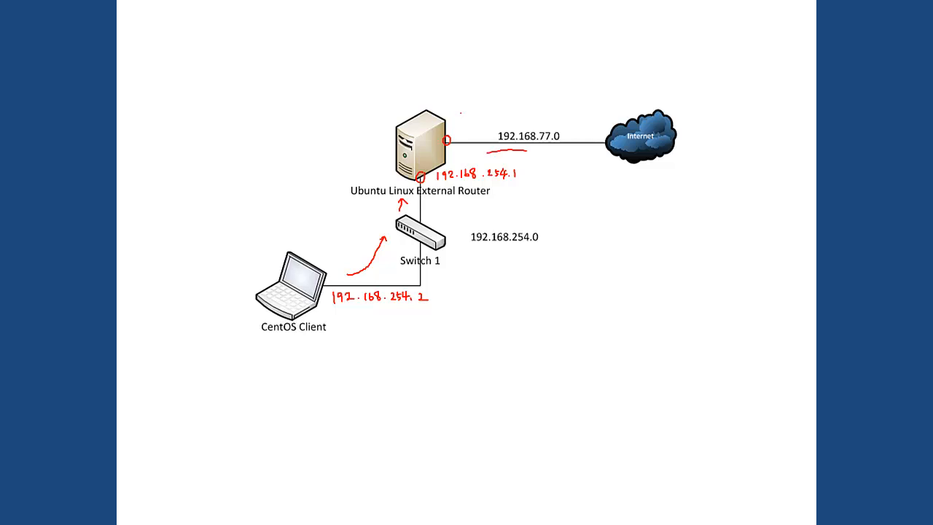